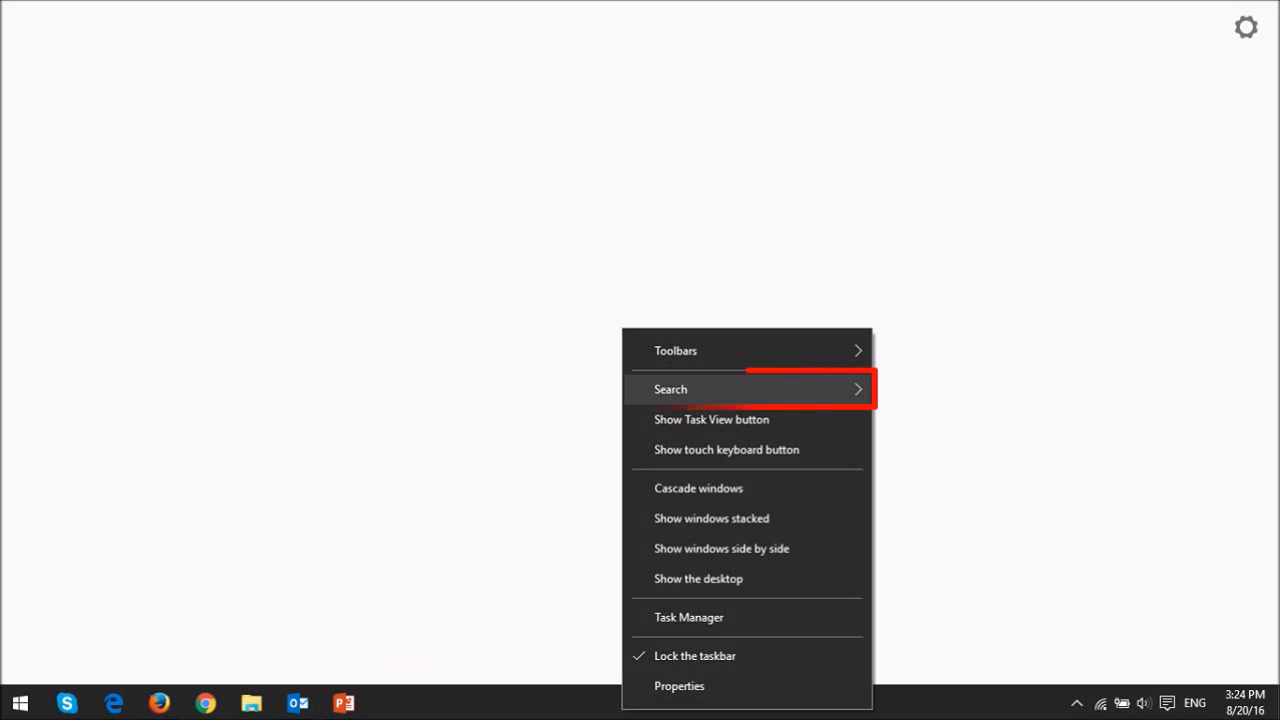
- Reveal the taskbar Search display choices: Hidden, Show search icon, Show search box
click(670, 388)
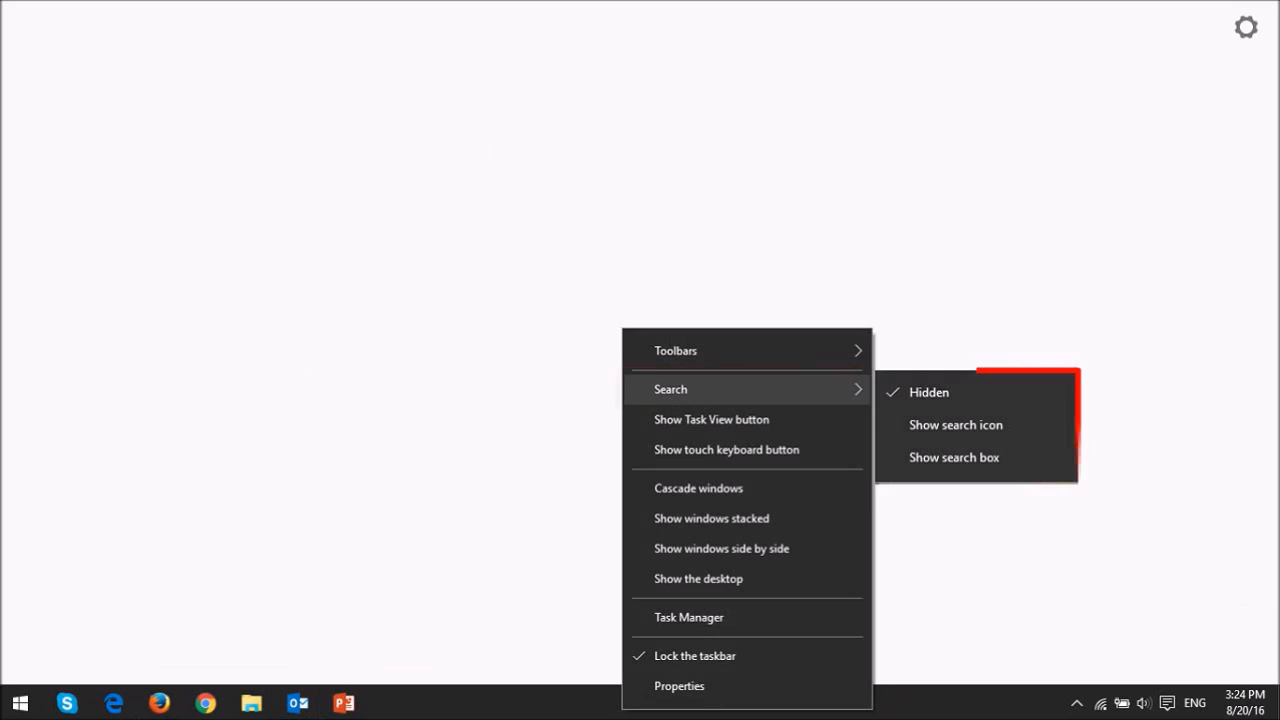